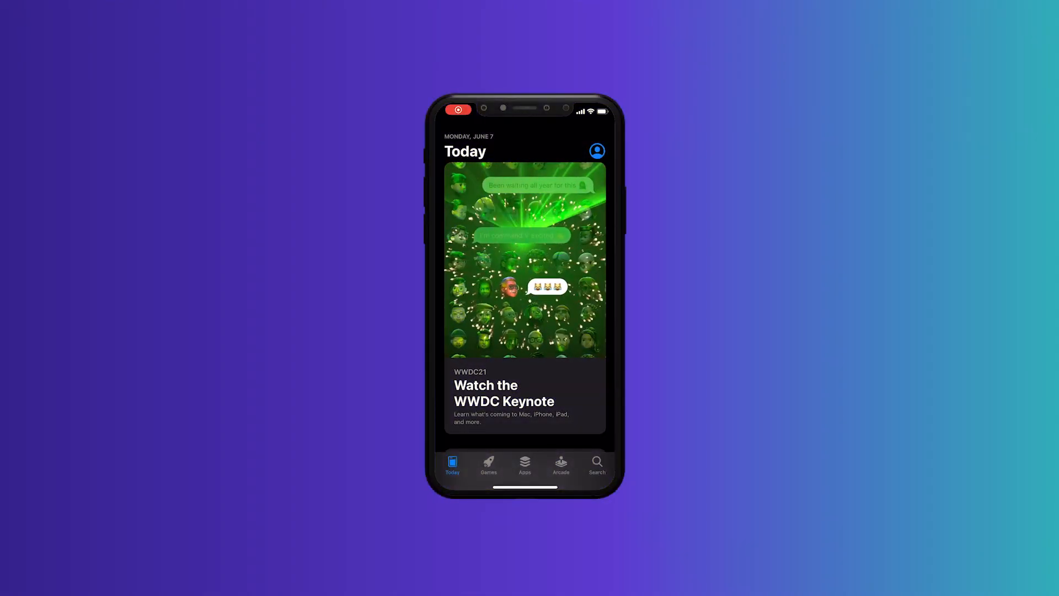
Search the App Store for 'order alert' and download Order Alert for WooCommerce.
{"action": "left_click", "coordinate": [597, 466]}
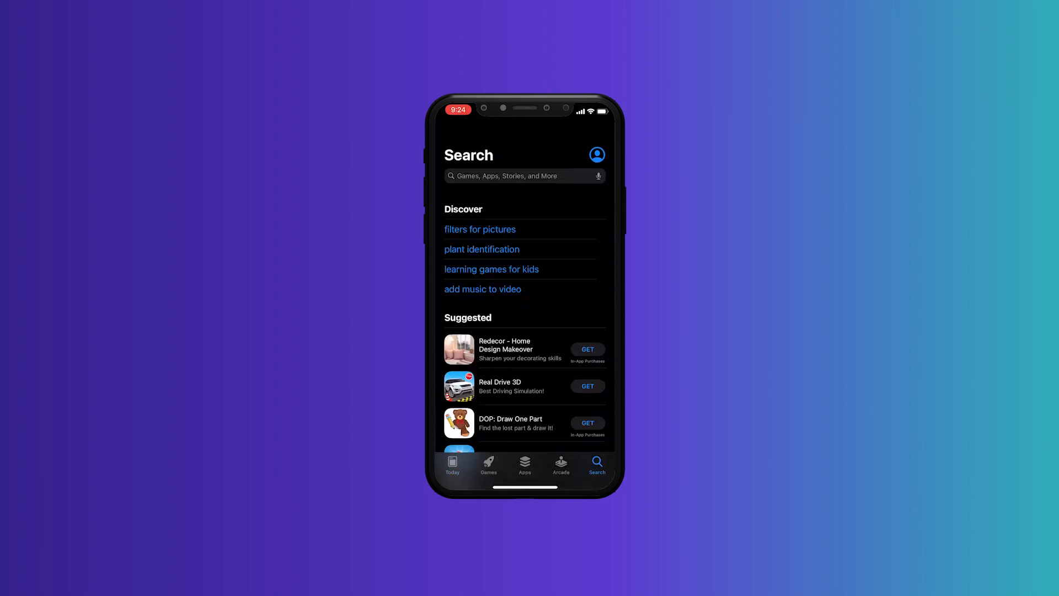
{"action": "left_click", "coordinate": [520, 176]}
{"action": "type", "text": "order al"}
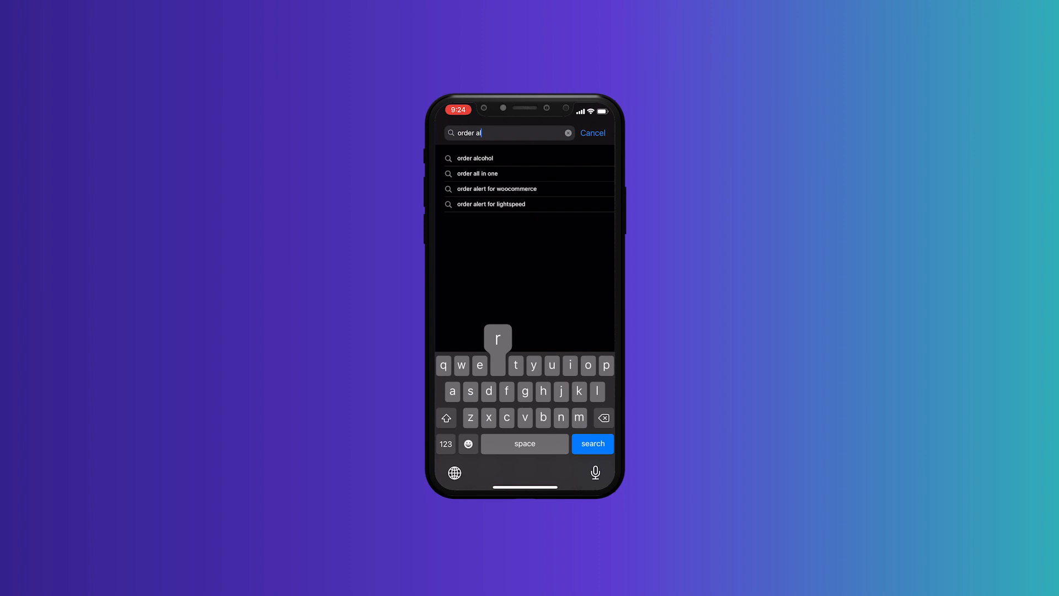
{"action": "type", "text": "ert"}
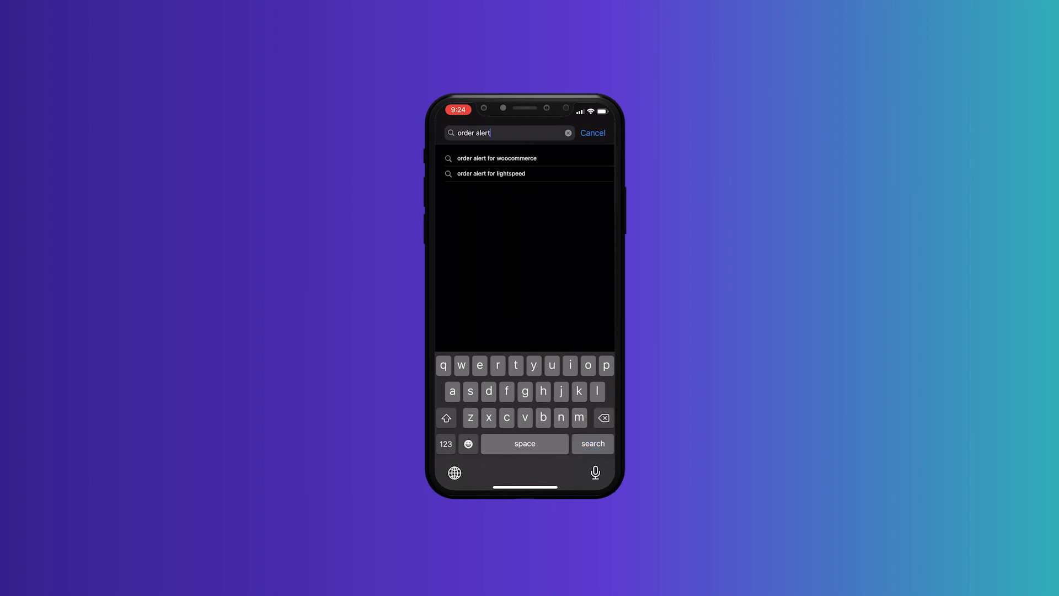
{"action": "left_click", "coordinate": [593, 443]}
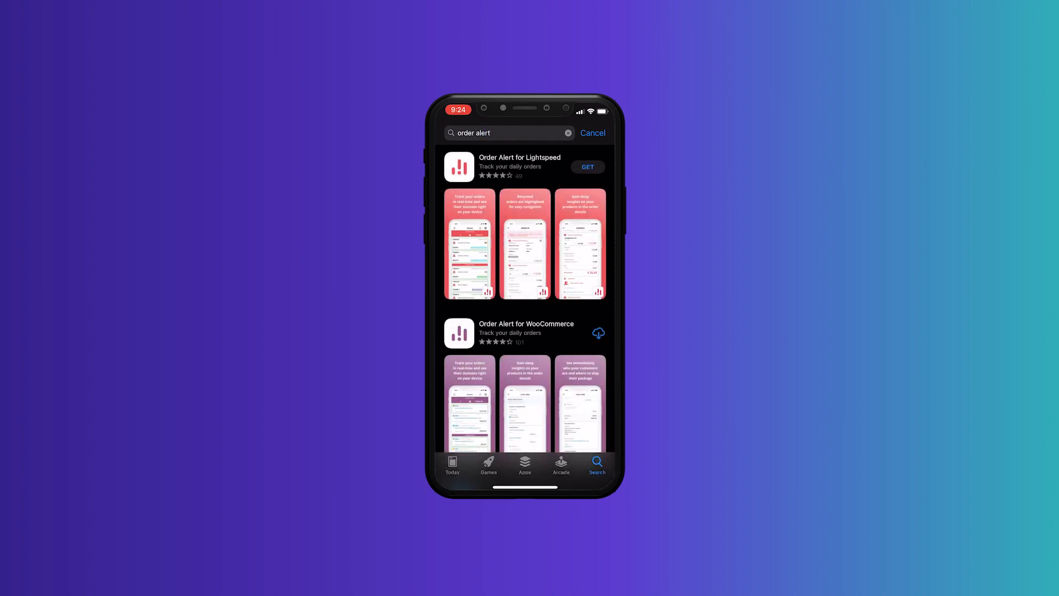
{"action": "left_click", "coordinate": [526, 323]}
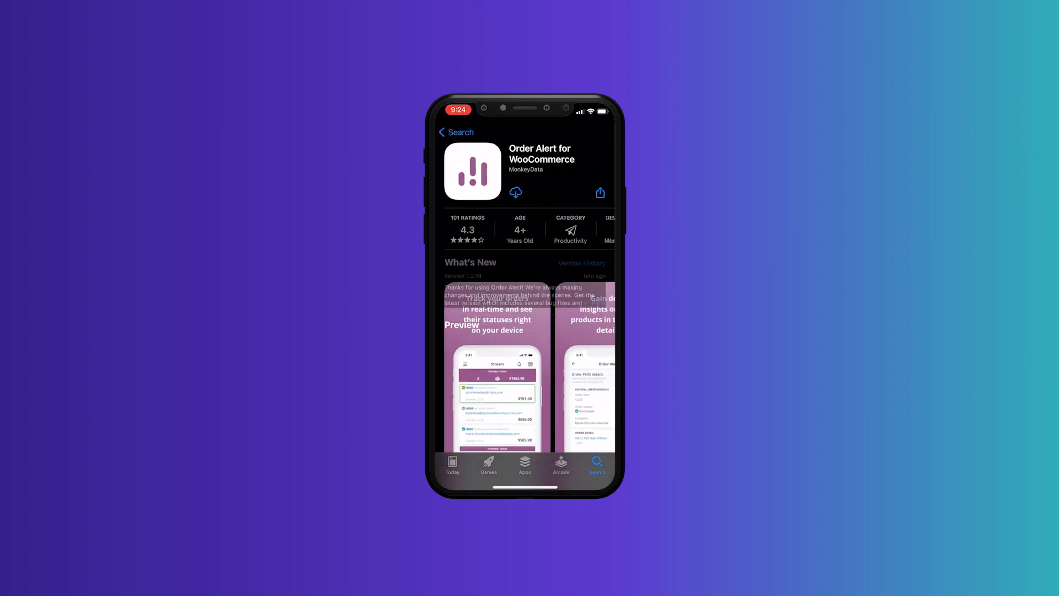
{"action": "scroll", "scroll_direction": "down", "scroll_amount": 3}
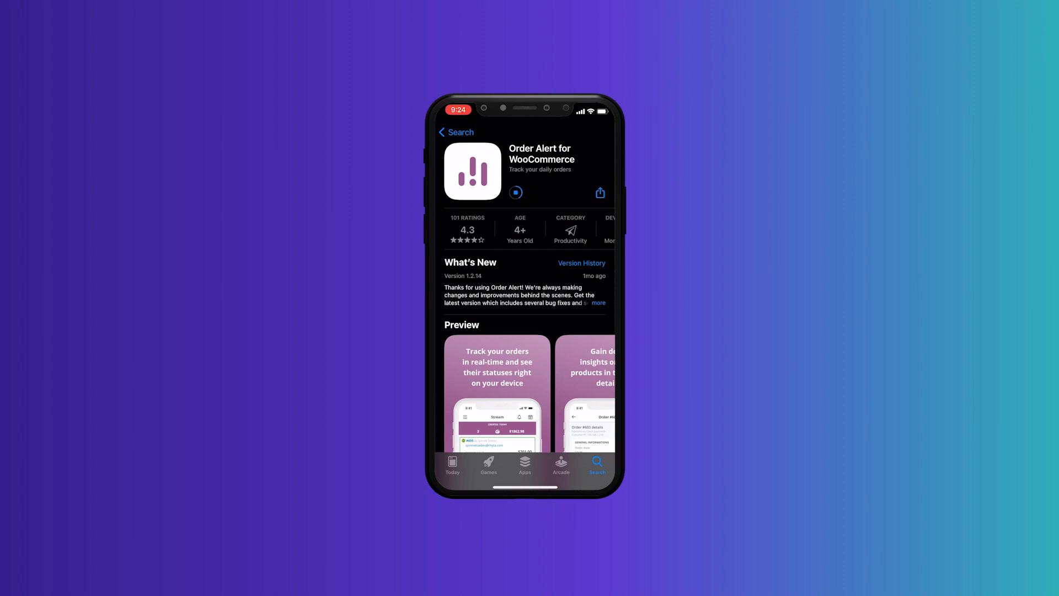
{"action": "left_click", "coordinate": [515, 192]}
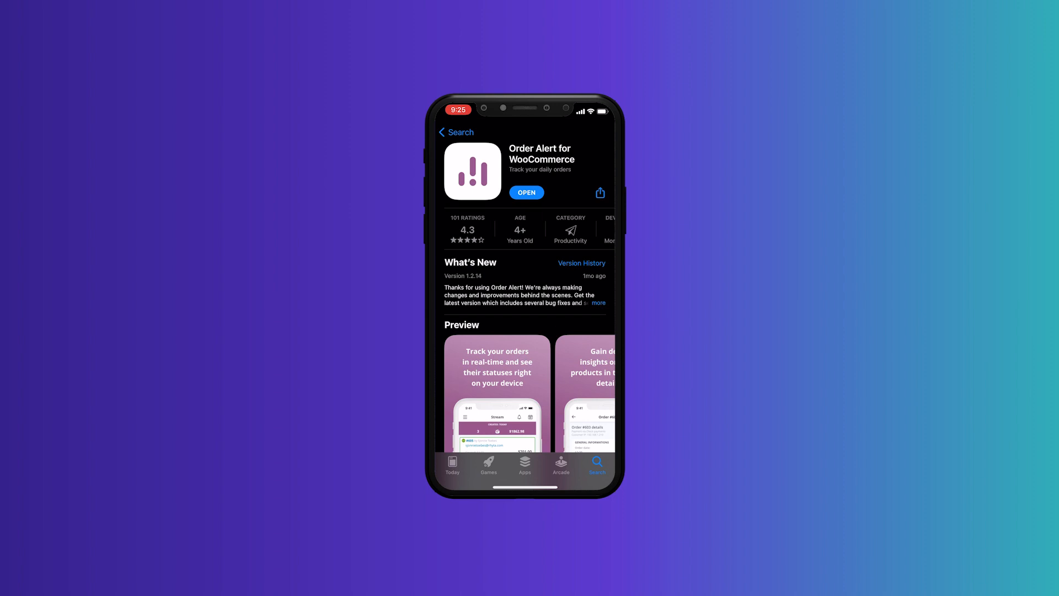
Open the installed Order Alert app, enable notifications and allow them in the system prompt.
{"action": "left_click", "coordinate": [526, 193]}
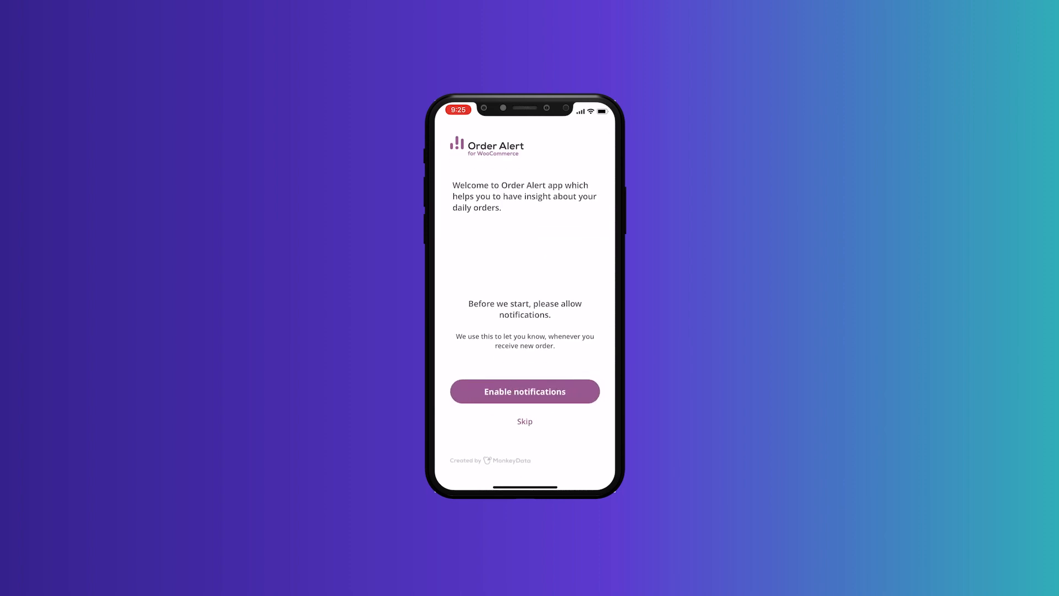
{"action": "left_click", "coordinate": [524, 391]}
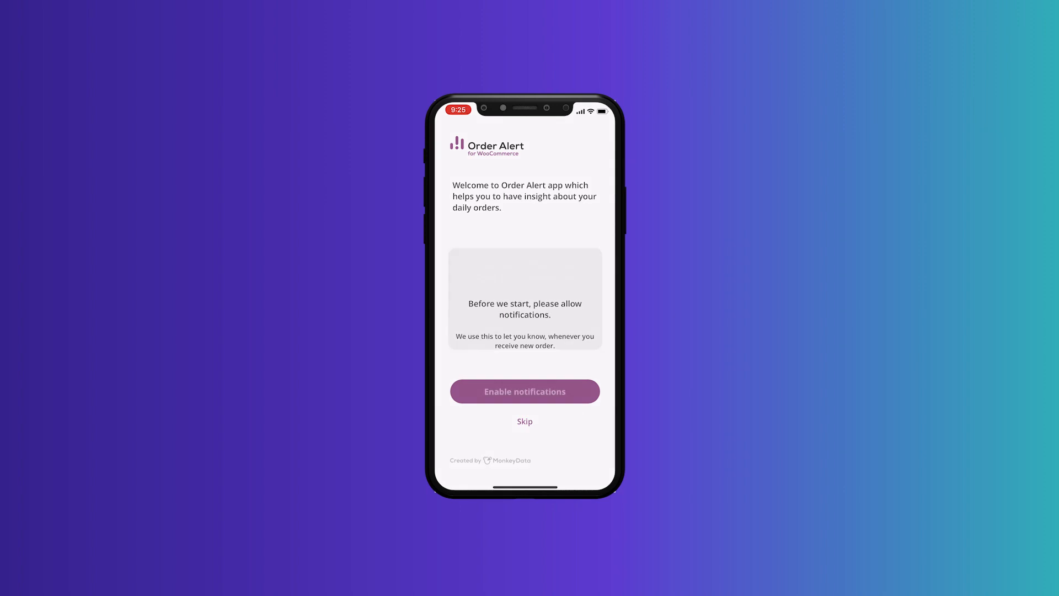
{"action": "left_click", "coordinate": [524, 421]}
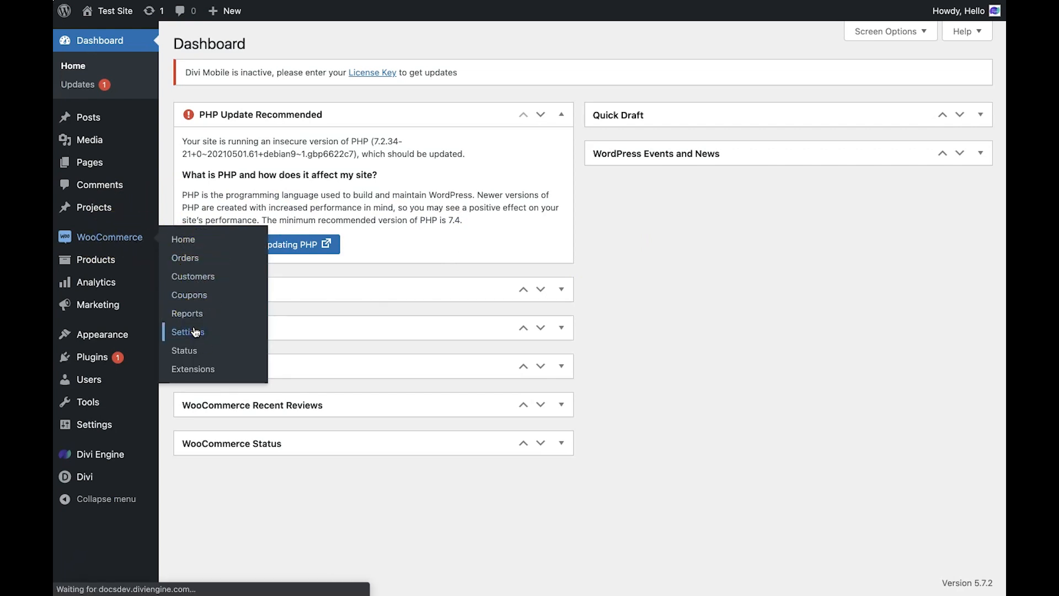
Open the REST API section under WooCommerce Settings > Advanced.
{"action": "left_click", "coordinate": [187, 331]}
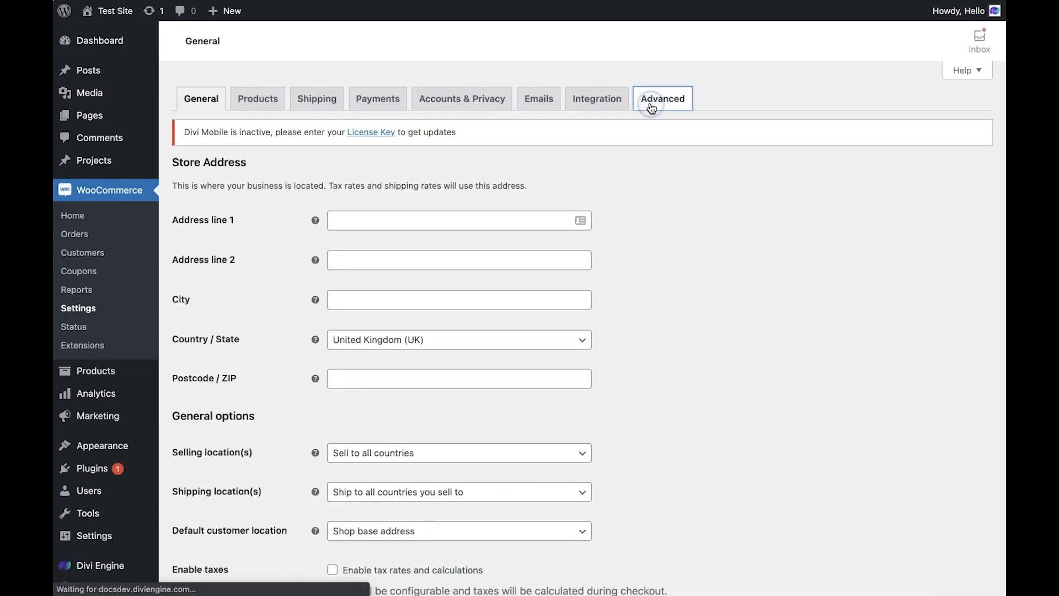
{"action": "left_click", "coordinate": [662, 99]}
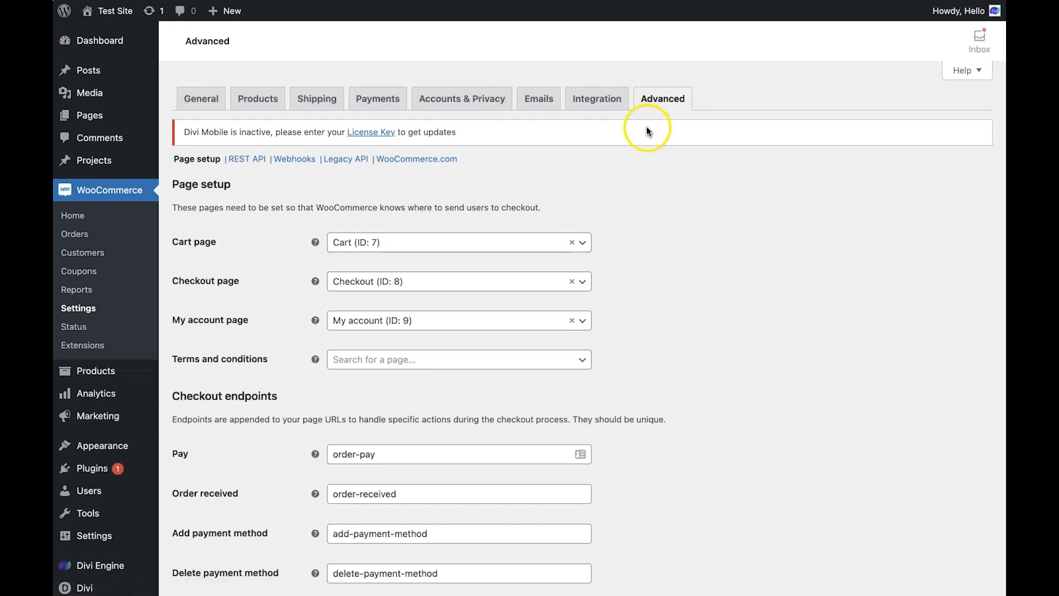
{"action": "left_click", "coordinate": [247, 159]}
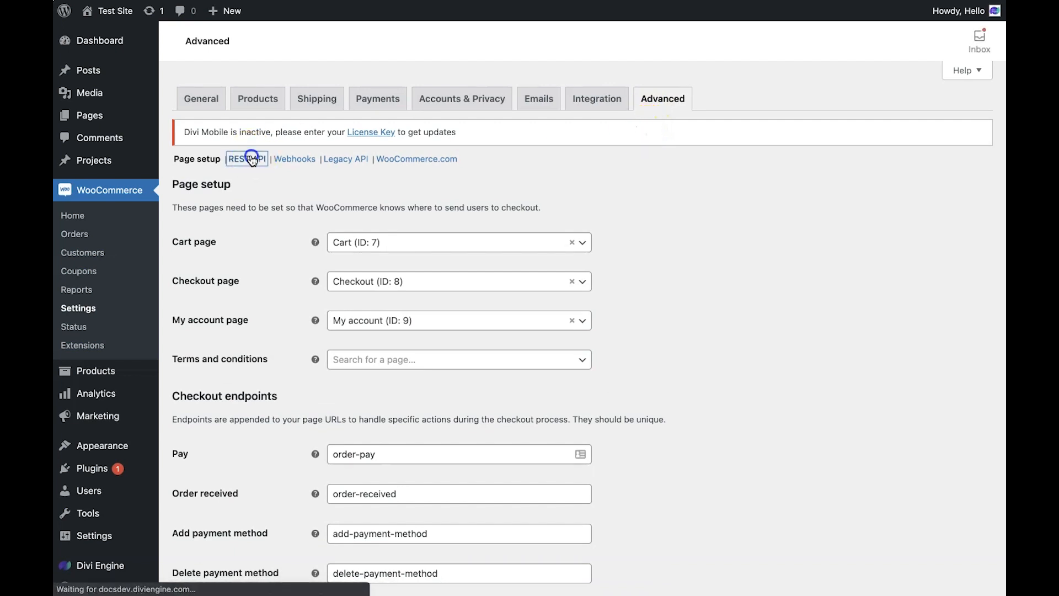
{"action": "left_click", "coordinate": [245, 159]}
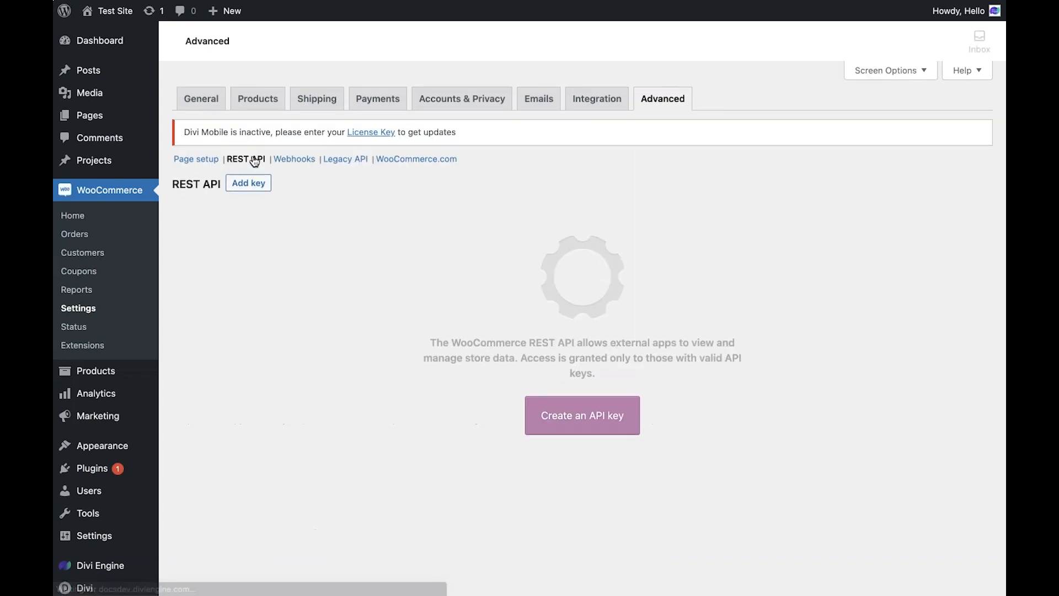
{"action": "left_click", "coordinate": [248, 183]}
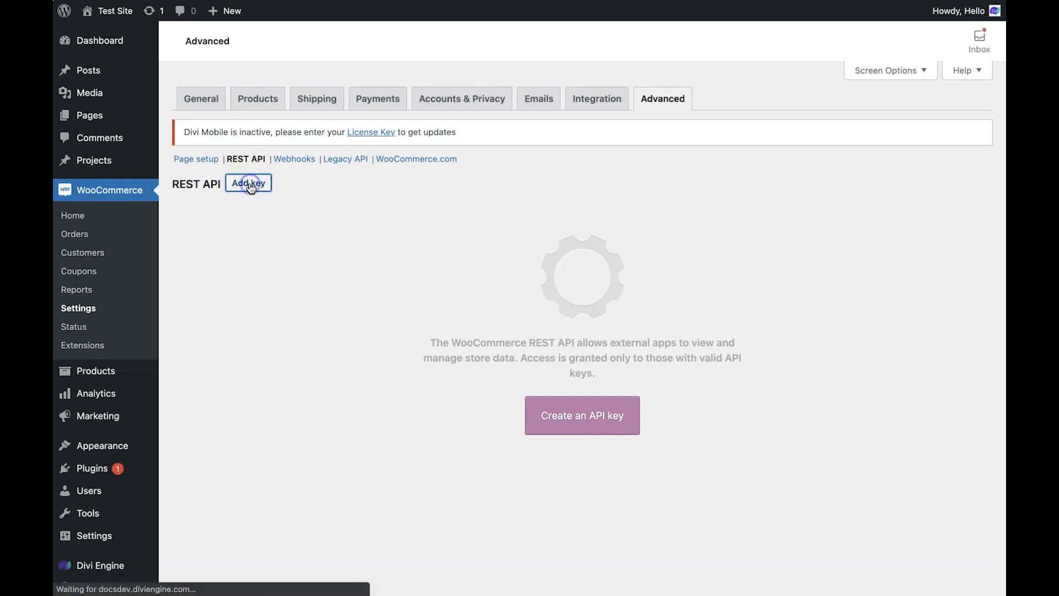
Add a Read/Write REST API key with description 'Mobile Alert Key' and generate it.
{"action": "left_click", "coordinate": [248, 183]}
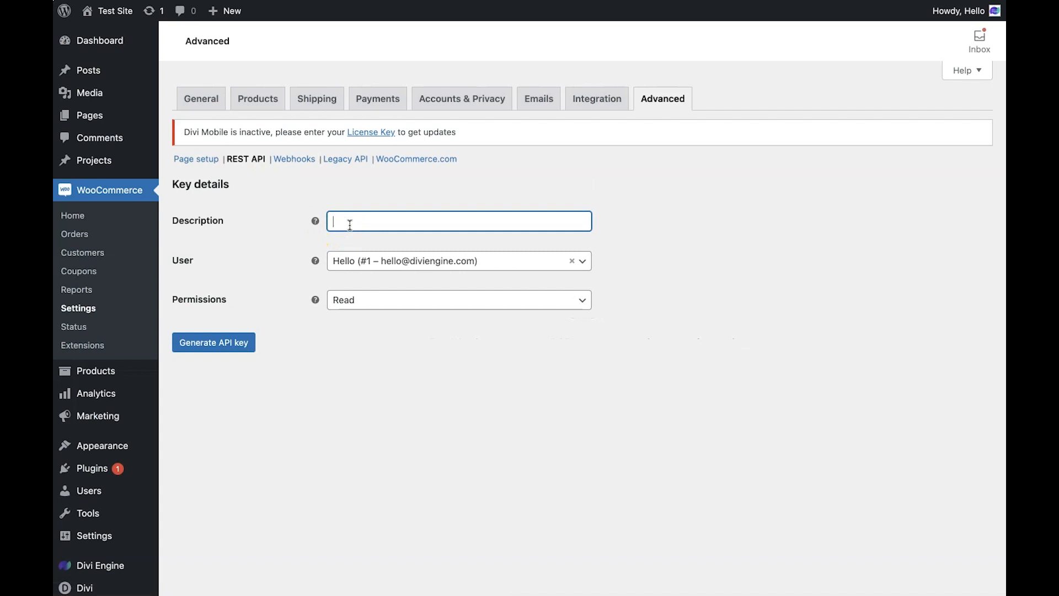
{"action": "type", "text": "Mobile Alert"}
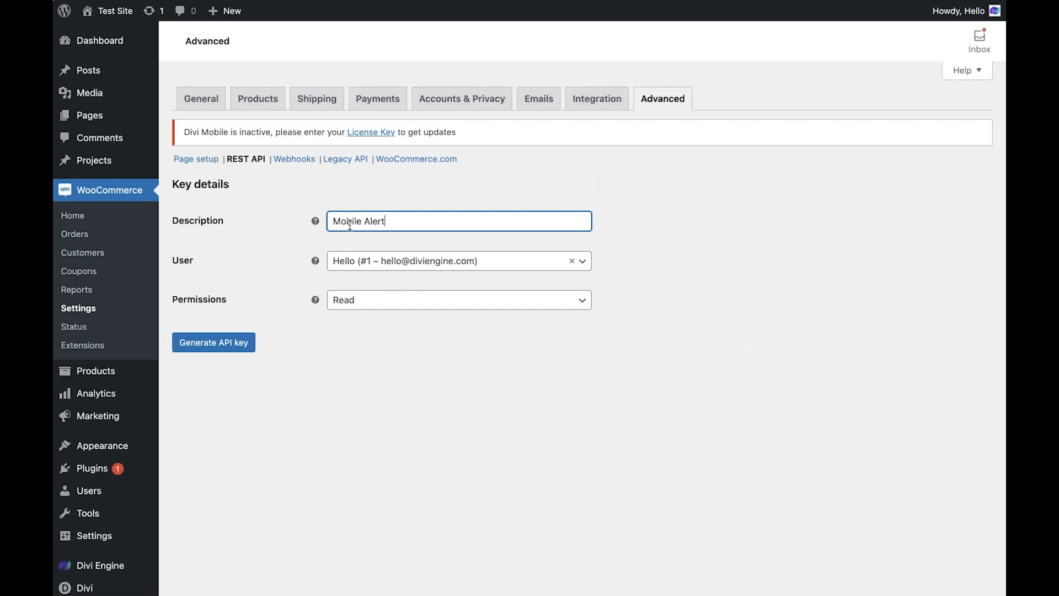
{"action": "type", "text": "Key"}
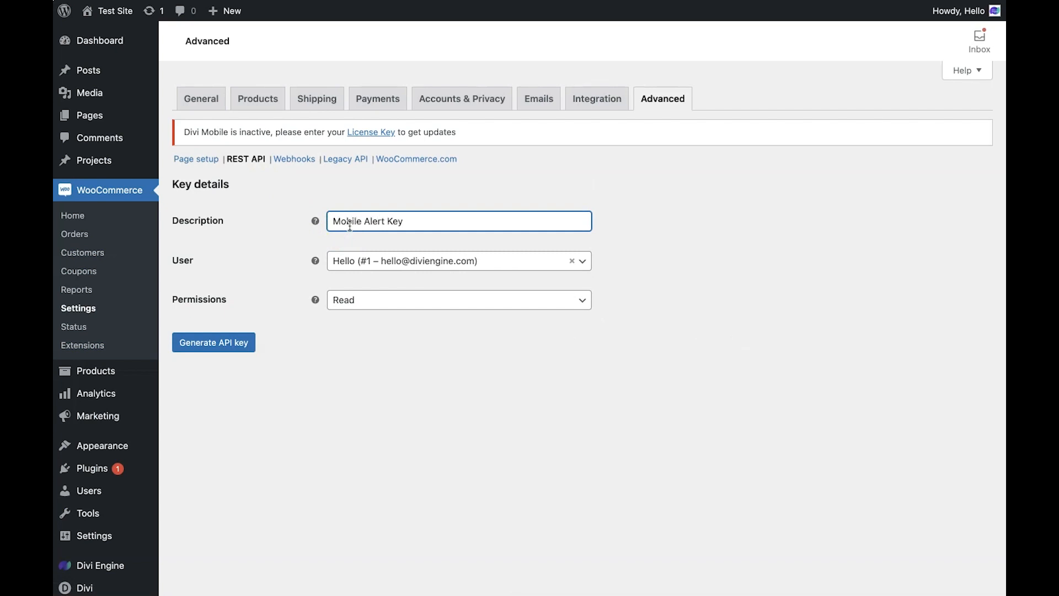
{"action": "mouse_move", "coordinate": [346, 274]}
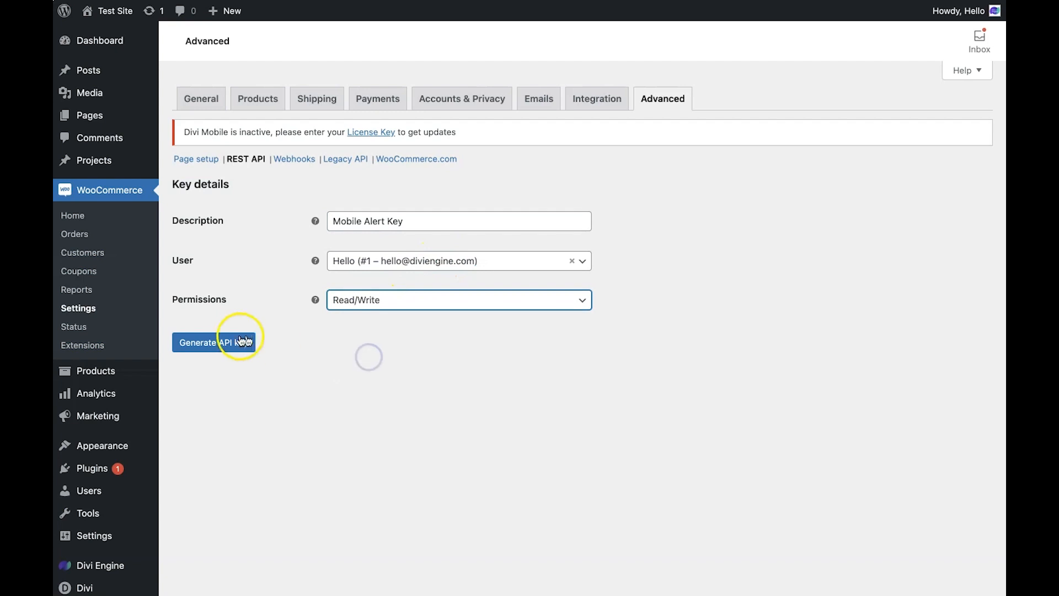
{"action": "left_click", "coordinate": [213, 342]}
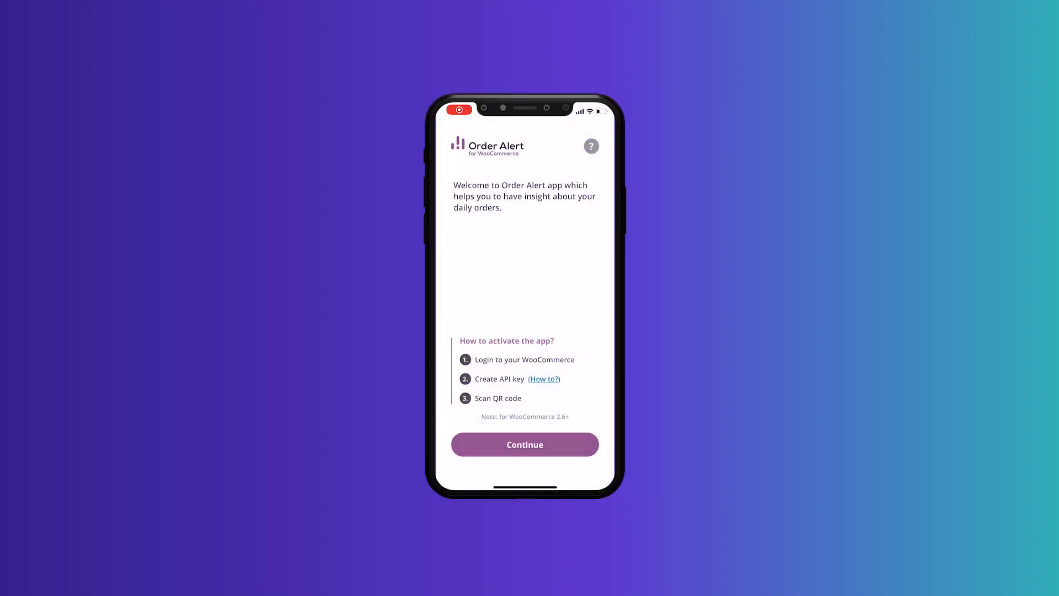
Scan the WooCommerce key QR code in Order Alert, accept the key and secret.
{"action": "left_click", "coordinate": [524, 444]}
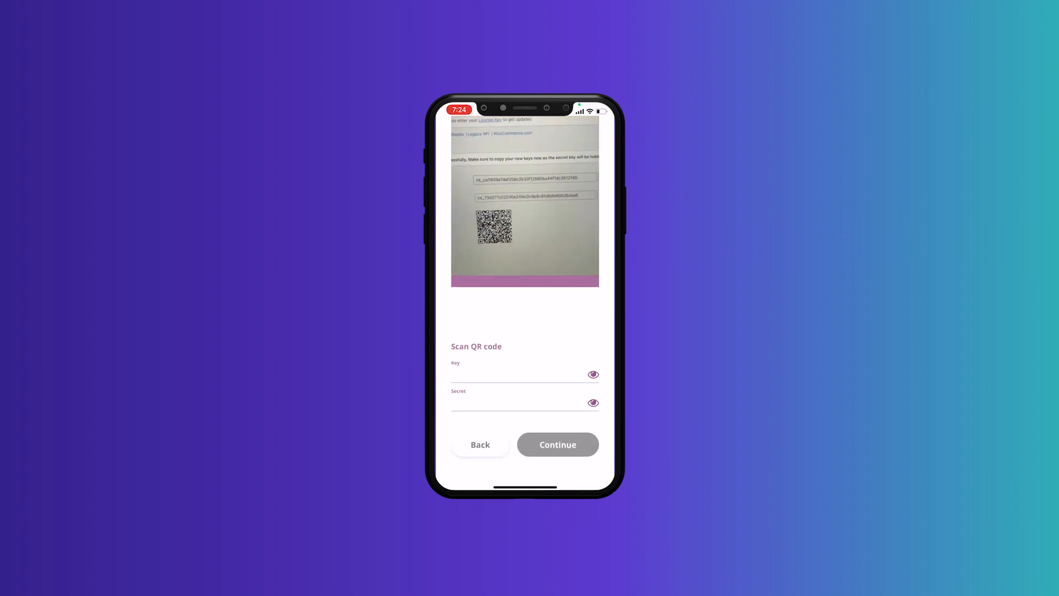
{"action": "left_click", "coordinate": [558, 444]}
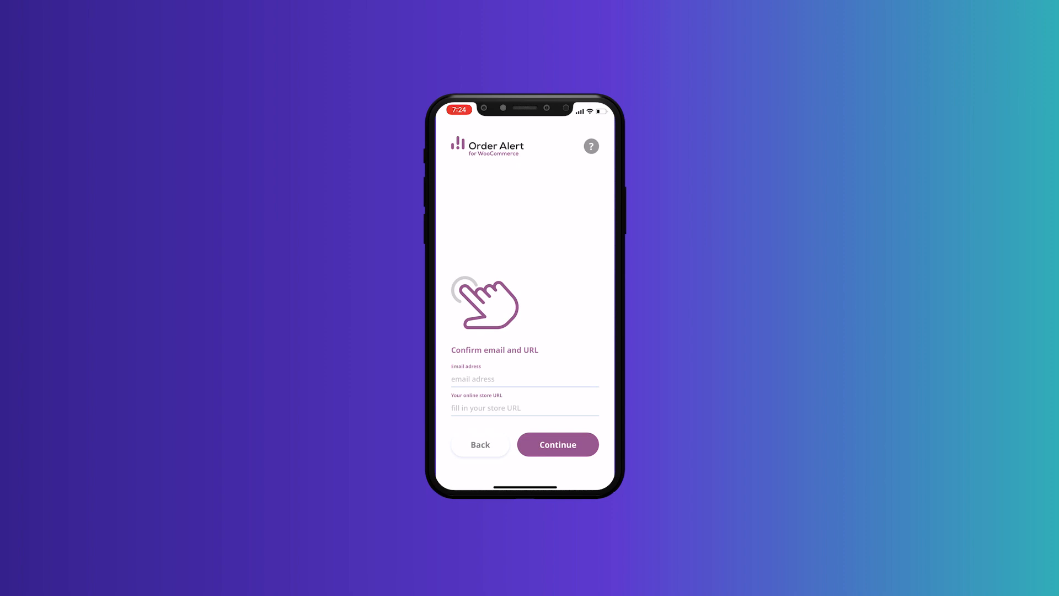
{"action": "left_click", "coordinate": [524, 378]}
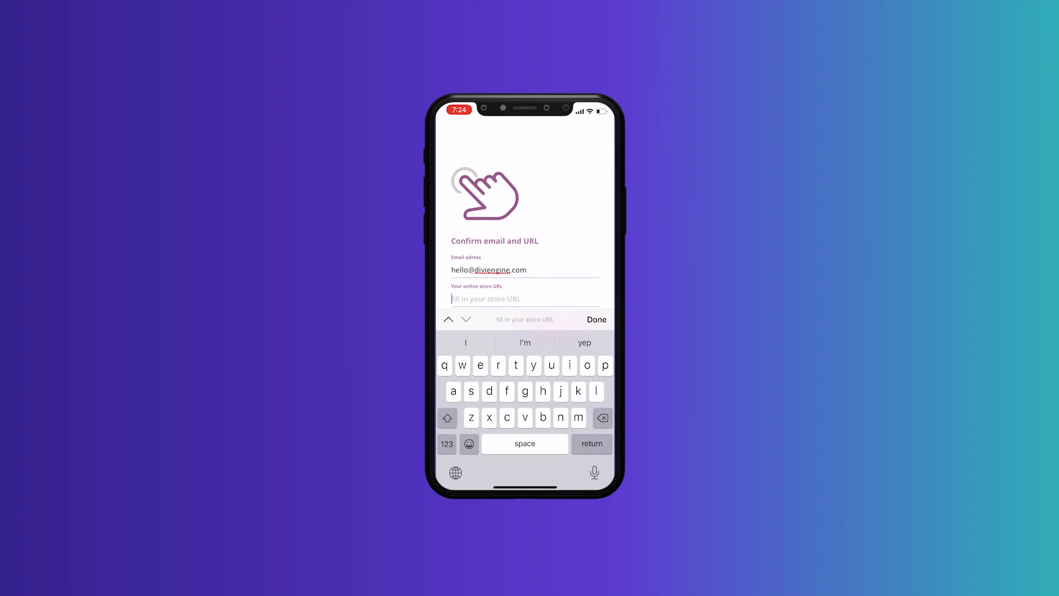
Enter store URL docsdev.diviengine.com, confirm email and URL, and reach the Stream screen.
{"action": "type", "text": "do"}
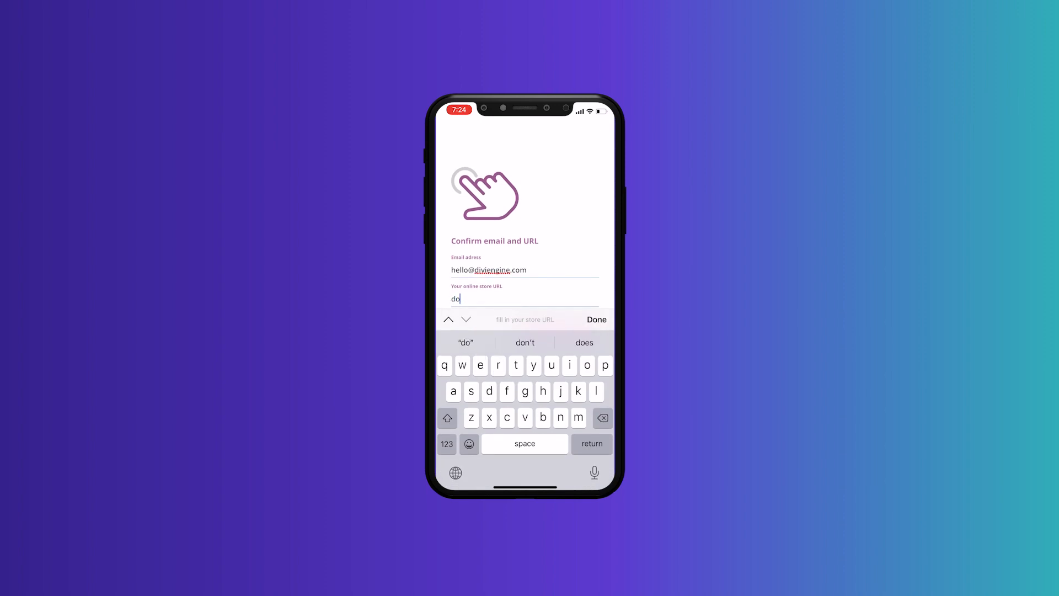
{"action": "type", "text": "csdev"}
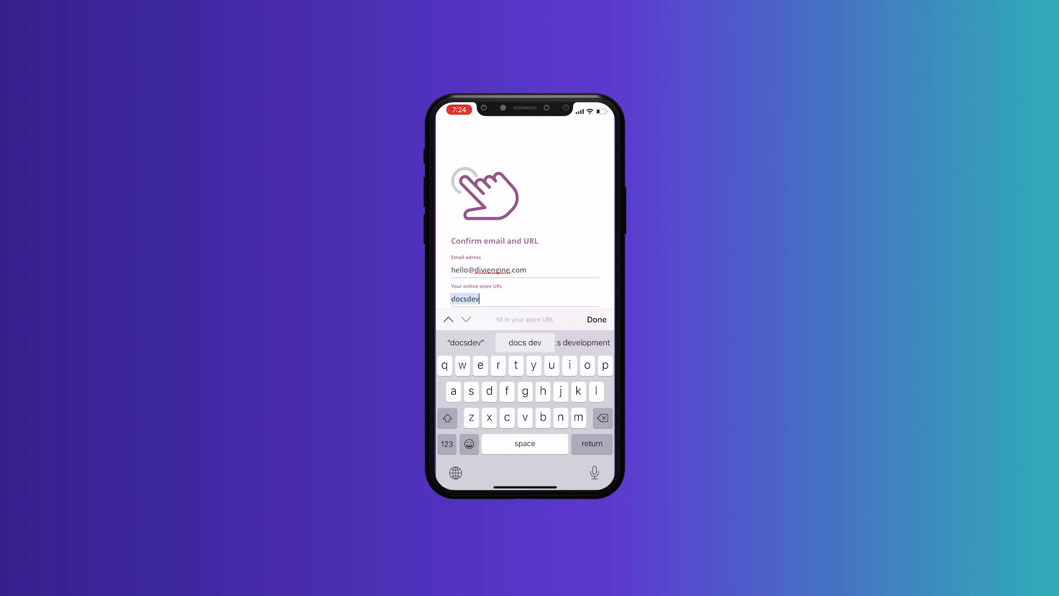
{"action": "left_click", "coordinate": [446, 444]}
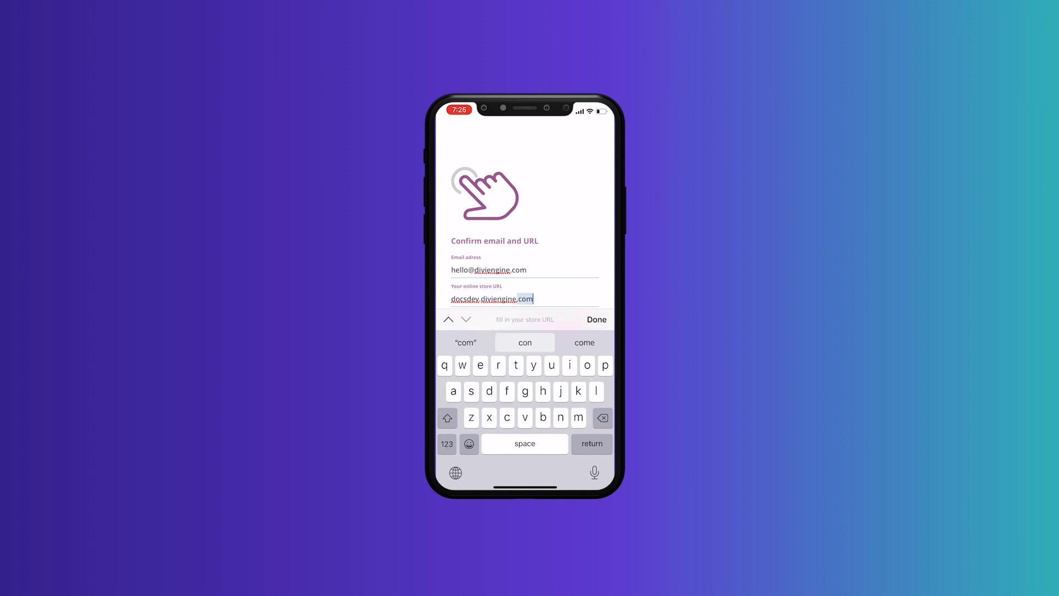
{"action": "left_click", "coordinate": [596, 319]}
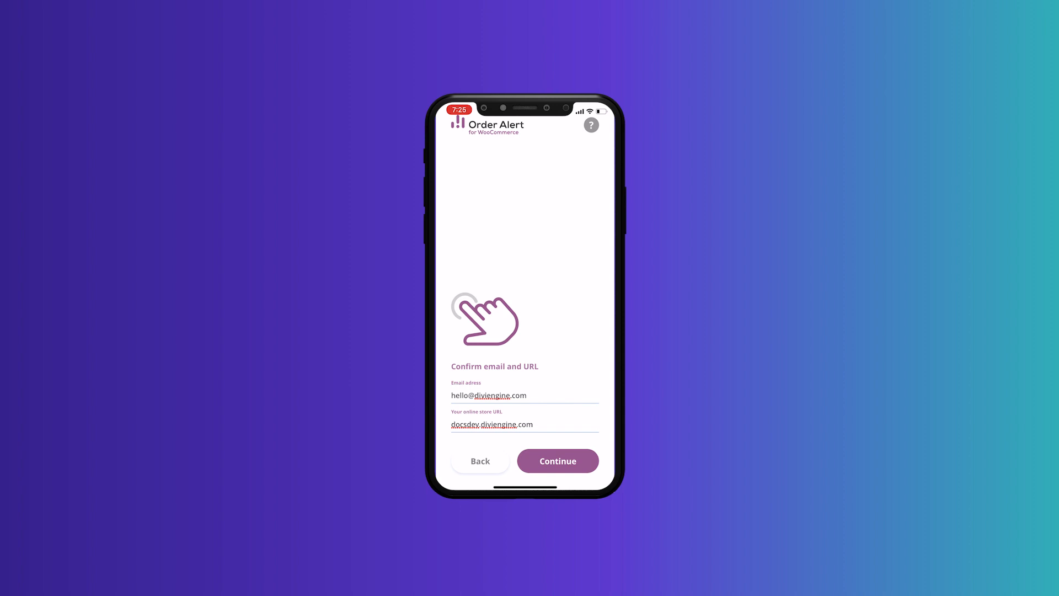
{"action": "left_click", "coordinate": [557, 461]}
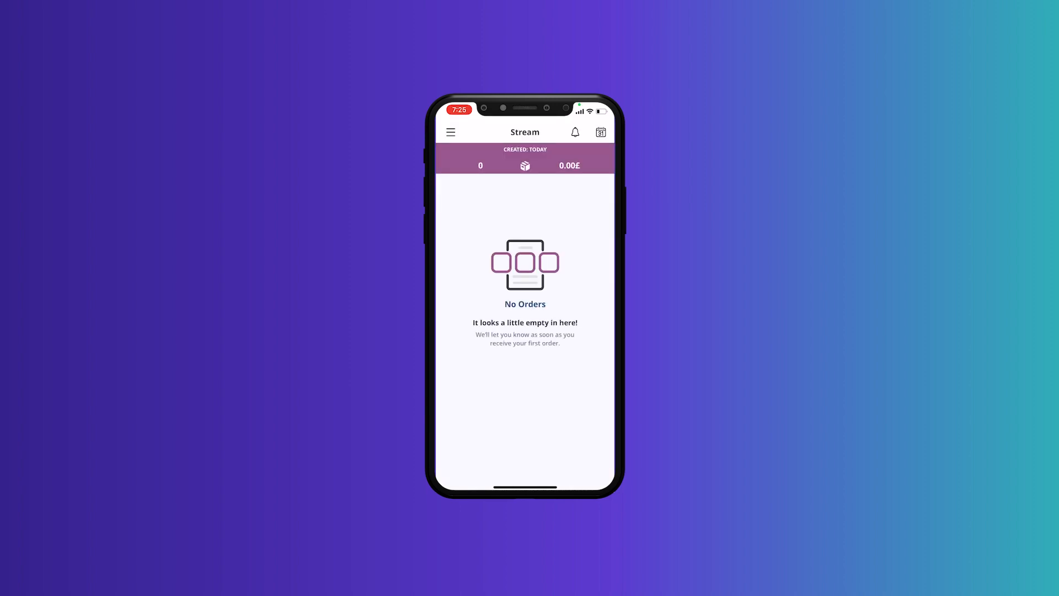
{"action": "left_click", "coordinate": [450, 132]}
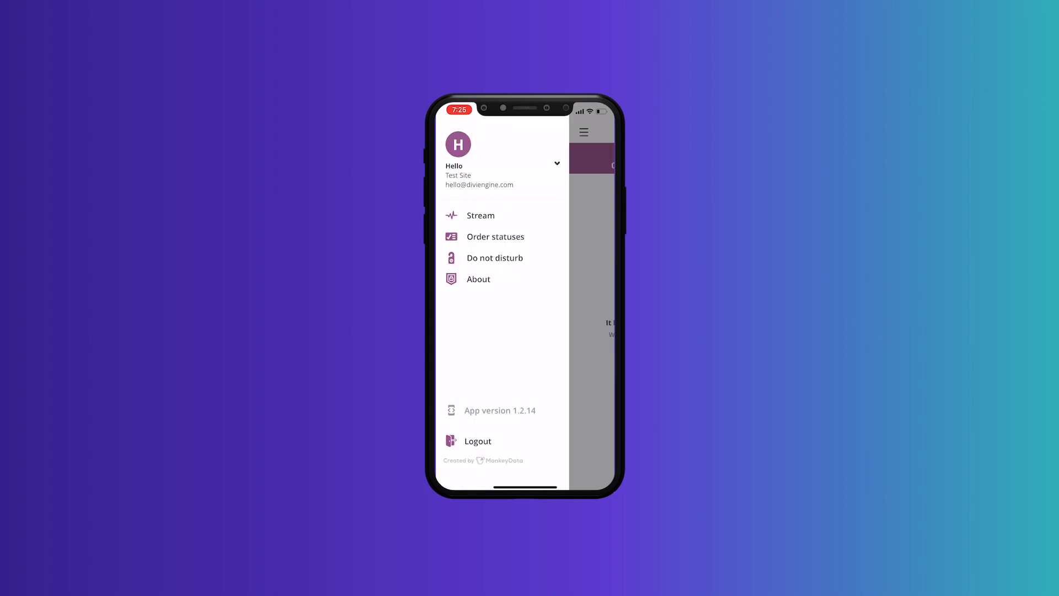
{"action": "left_click", "coordinate": [557, 164]}
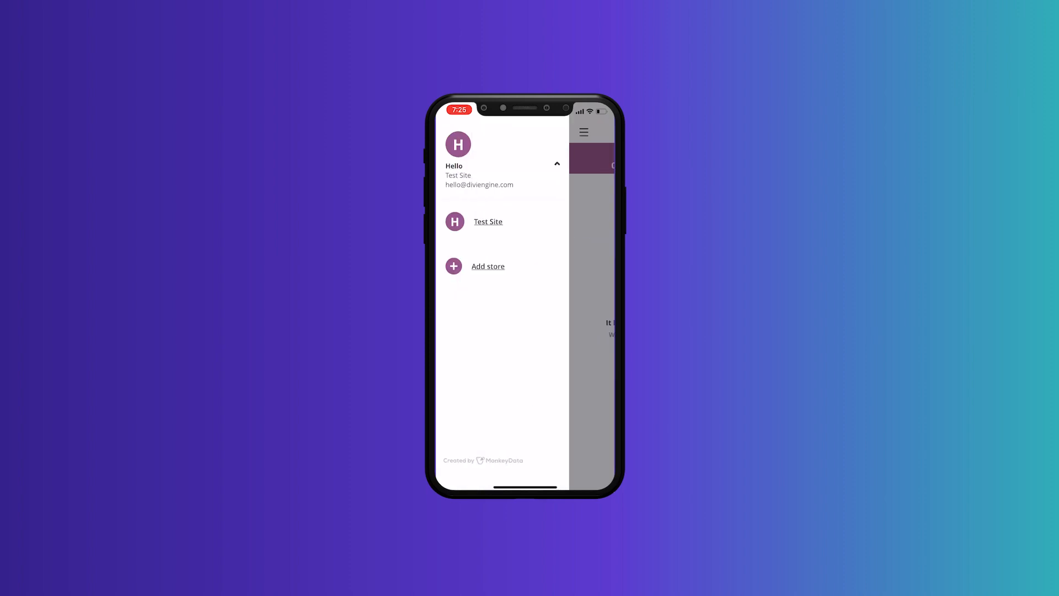
{"action": "left_click", "coordinate": [487, 221]}
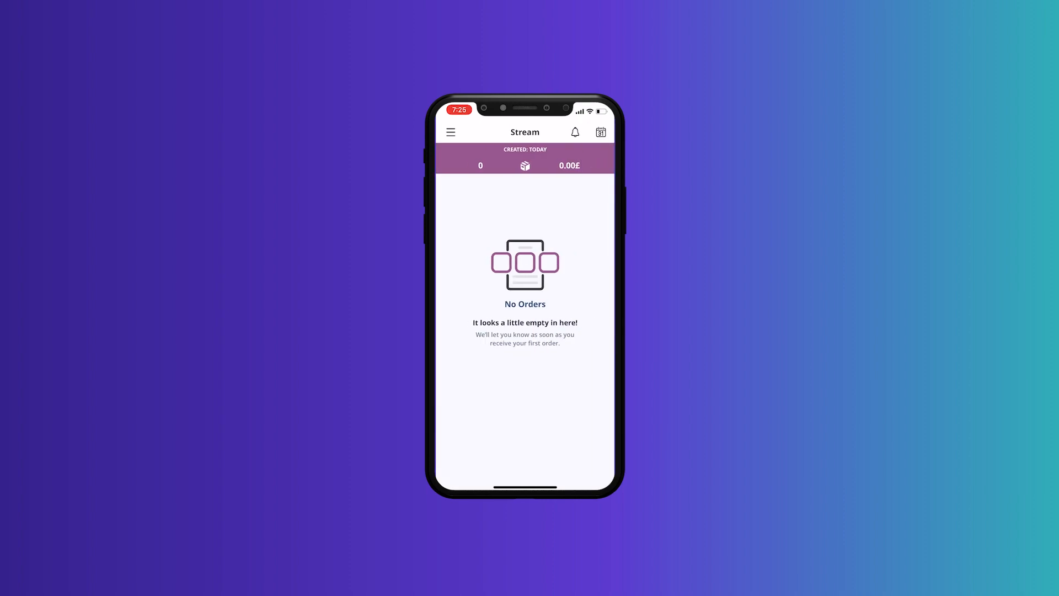
{"action": "left_click", "coordinate": [450, 132]}
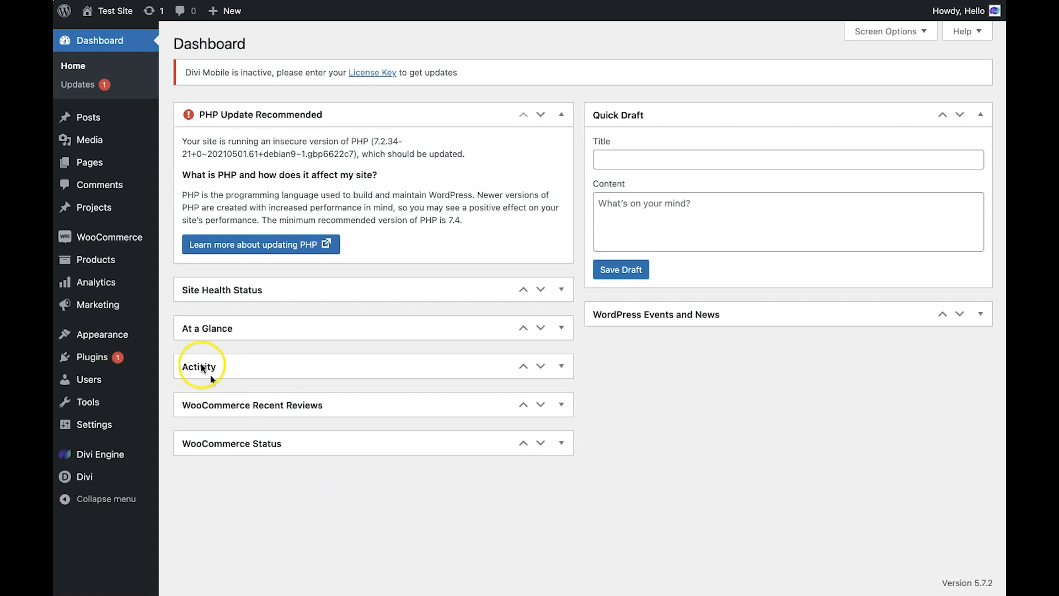
Start new WooCommerce order #2161 from the Orders list with status Completed.
{"action": "left_click", "coordinate": [185, 258]}
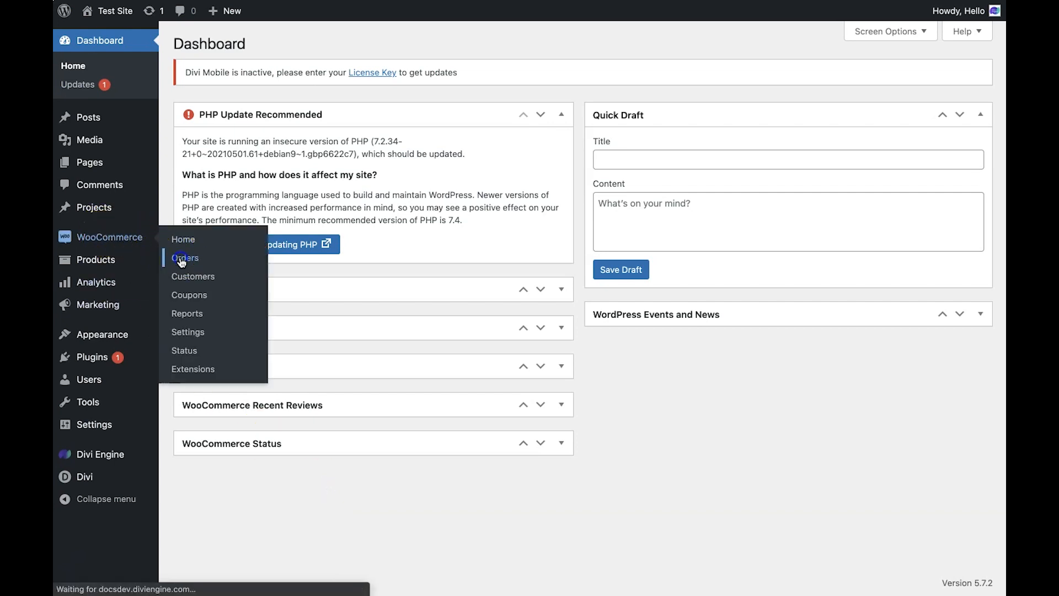
{"action": "left_click", "coordinate": [184, 257]}
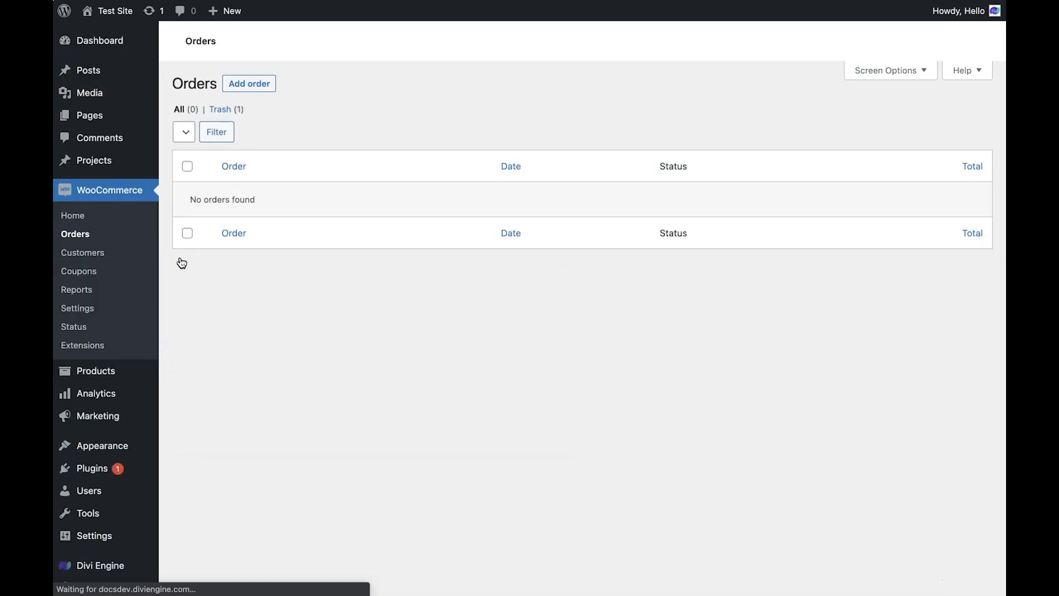
{"action": "left_click", "coordinate": [251, 83]}
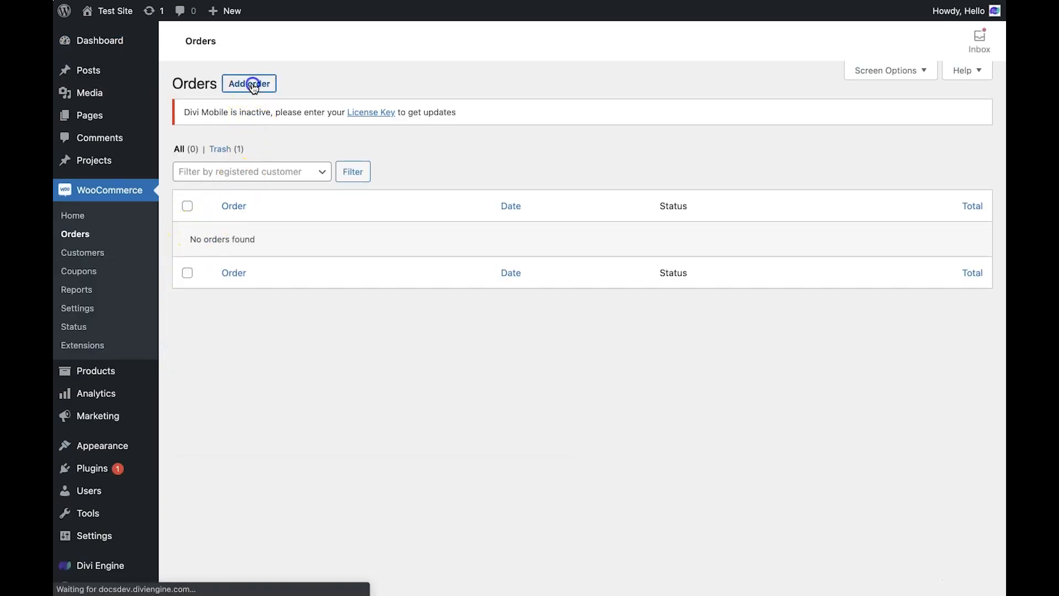
{"action": "left_click", "coordinate": [249, 83]}
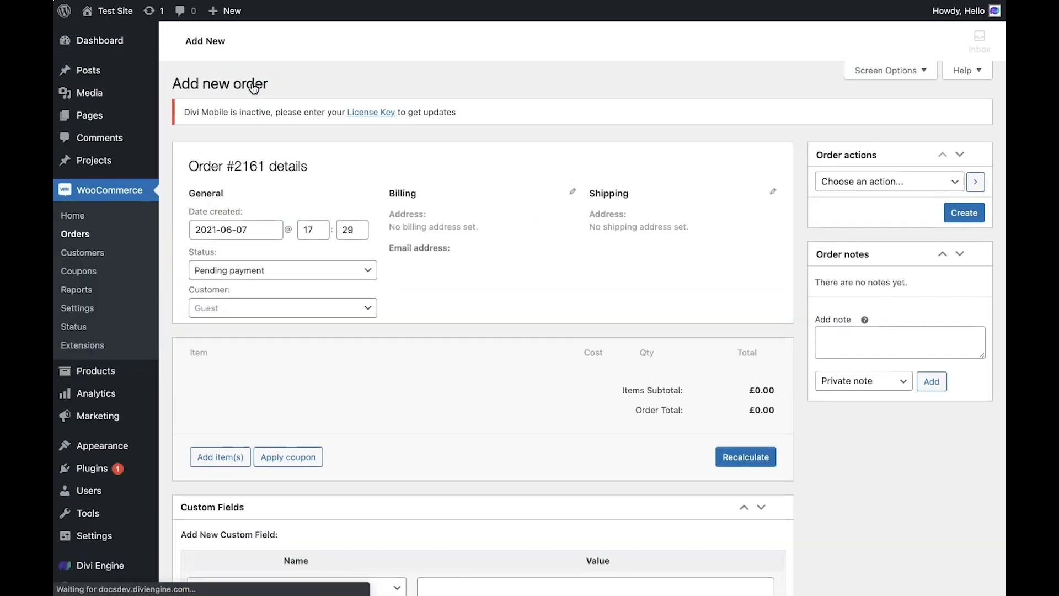
{"action": "left_click", "coordinate": [264, 270]}
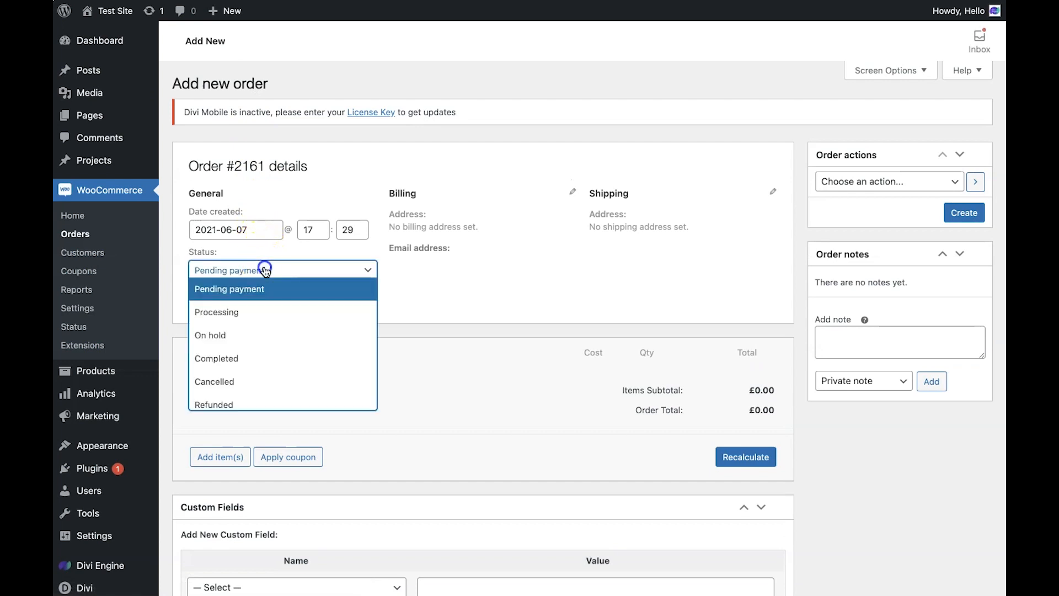
{"action": "left_click", "coordinate": [216, 359]}
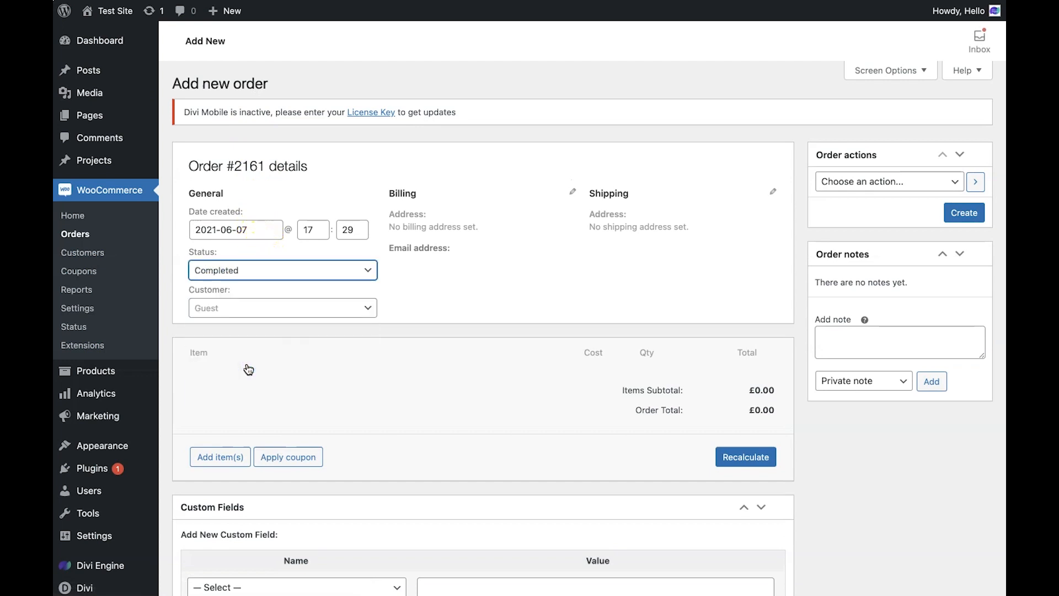
{"action": "left_click", "coordinate": [220, 457]}
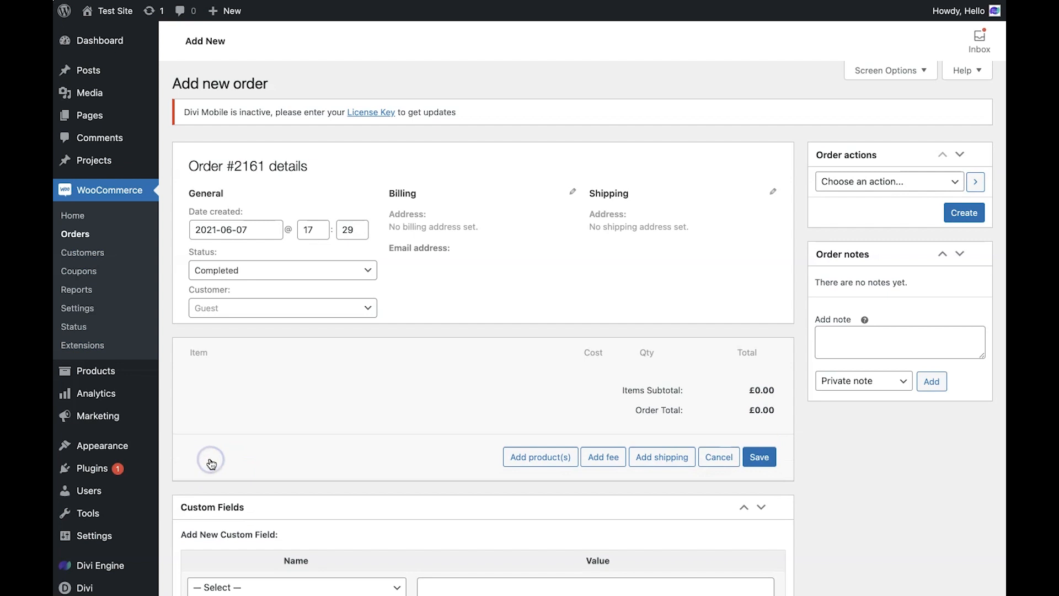
Add the product Shoes (#1834) as a line item on order #2161.
{"action": "left_click", "coordinate": [540, 457]}
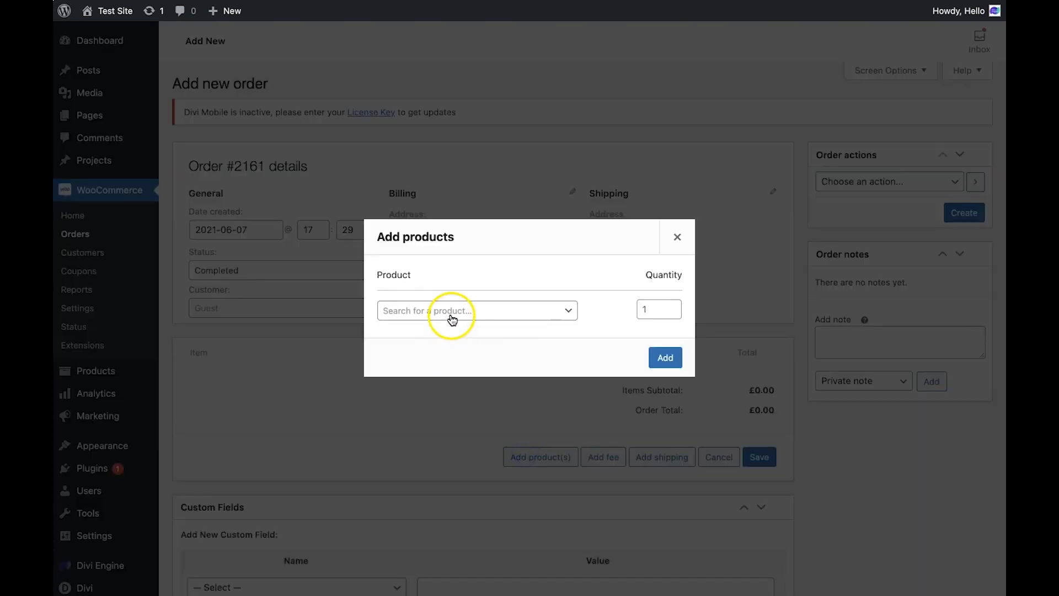
{"action": "type", "text": "shirt"}
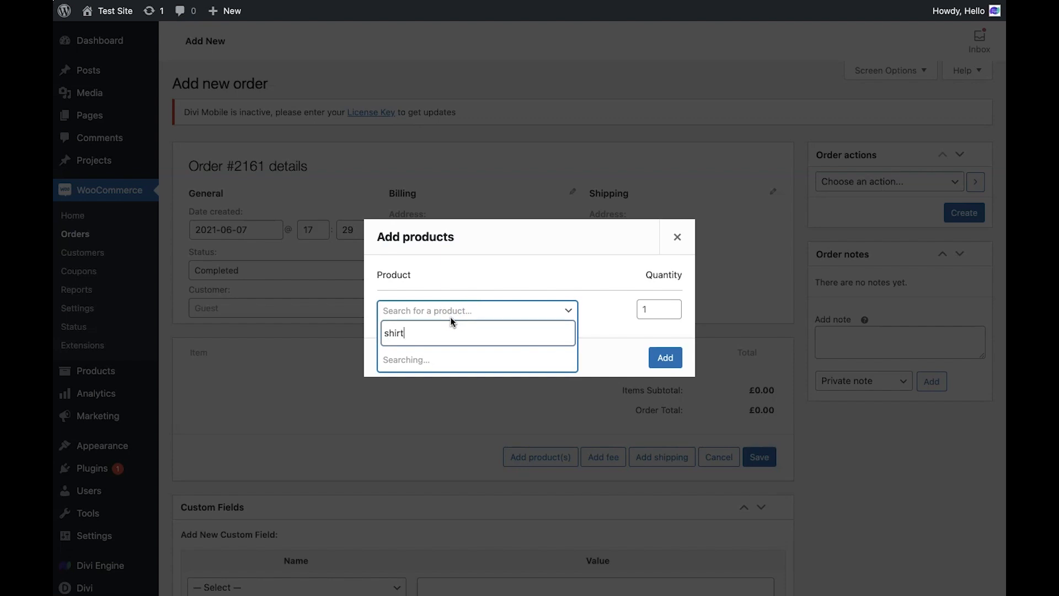
{"action": "key", "text": "Backspace"}
{"action": "type", "text": "shoes"}
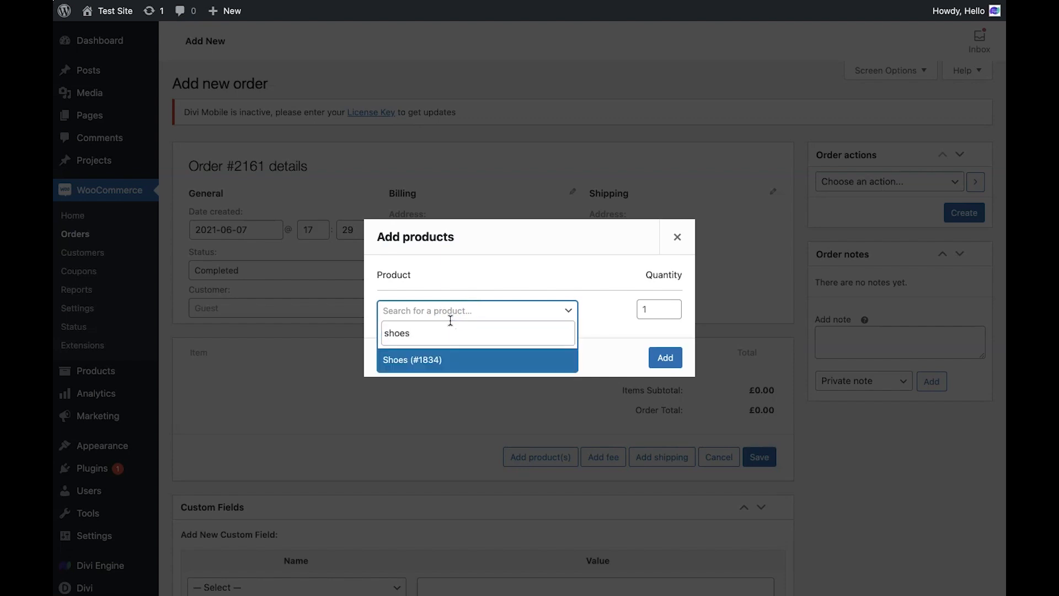
{"action": "left_click", "coordinate": [412, 359]}
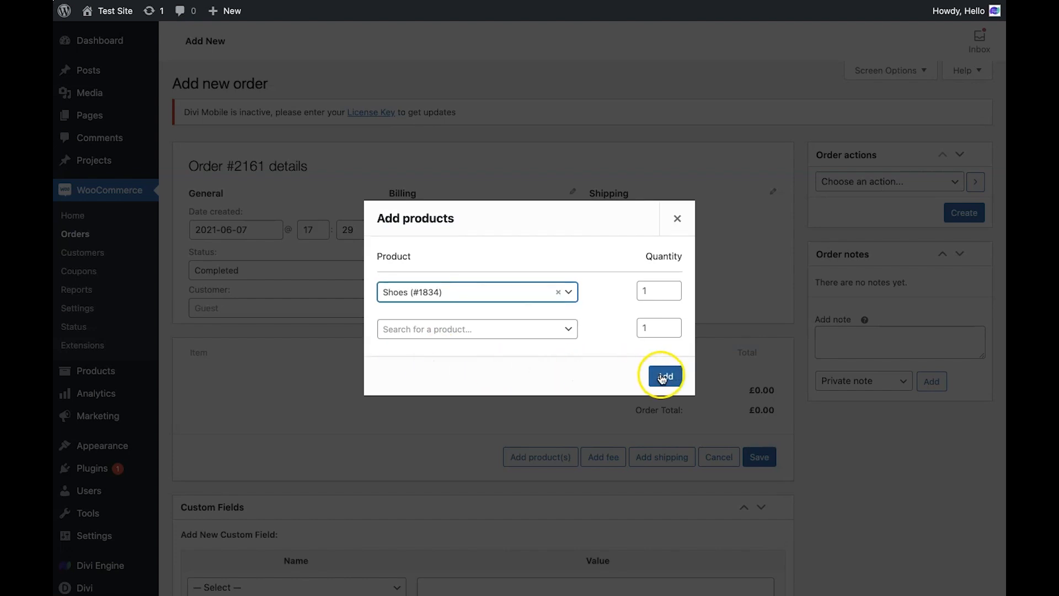
{"action": "left_click", "coordinate": [665, 375]}
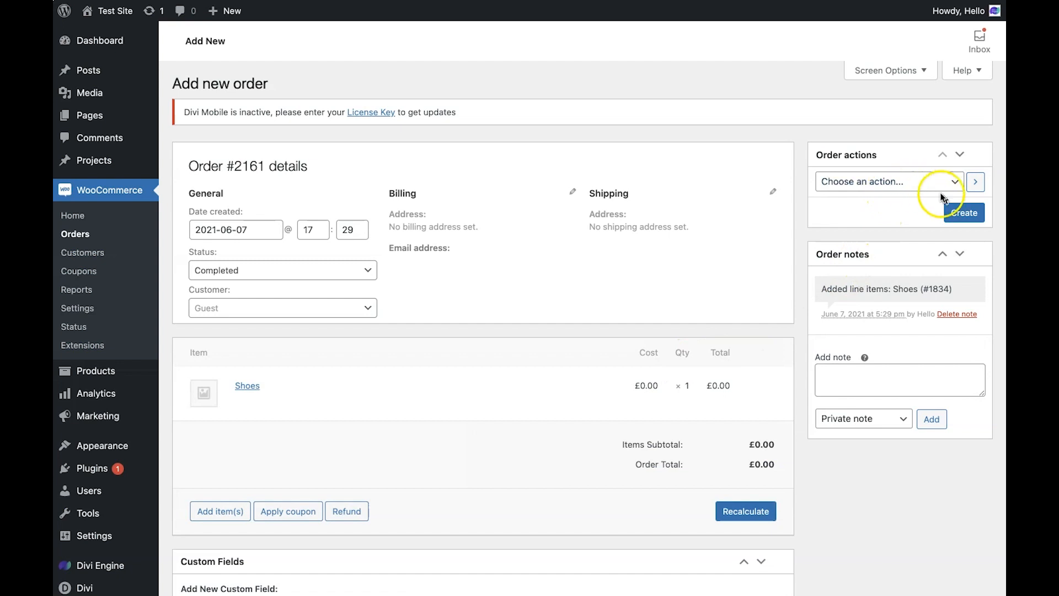
Create the Completed order, then open order #2164 from the phone's Order Alert notification.
{"action": "left_click", "coordinate": [964, 213]}
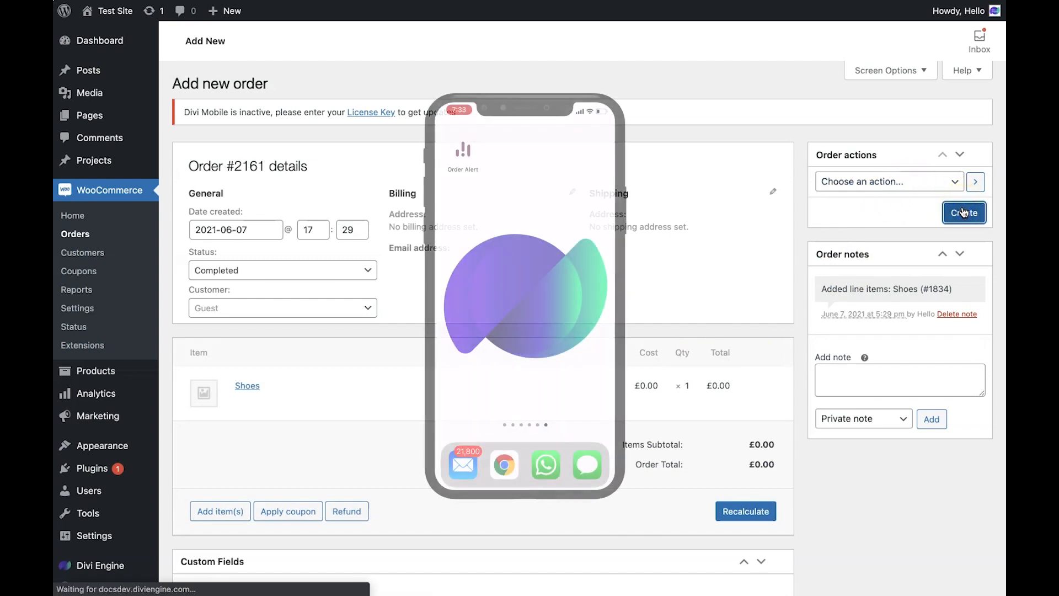
{"action": "left_click", "coordinate": [964, 212]}
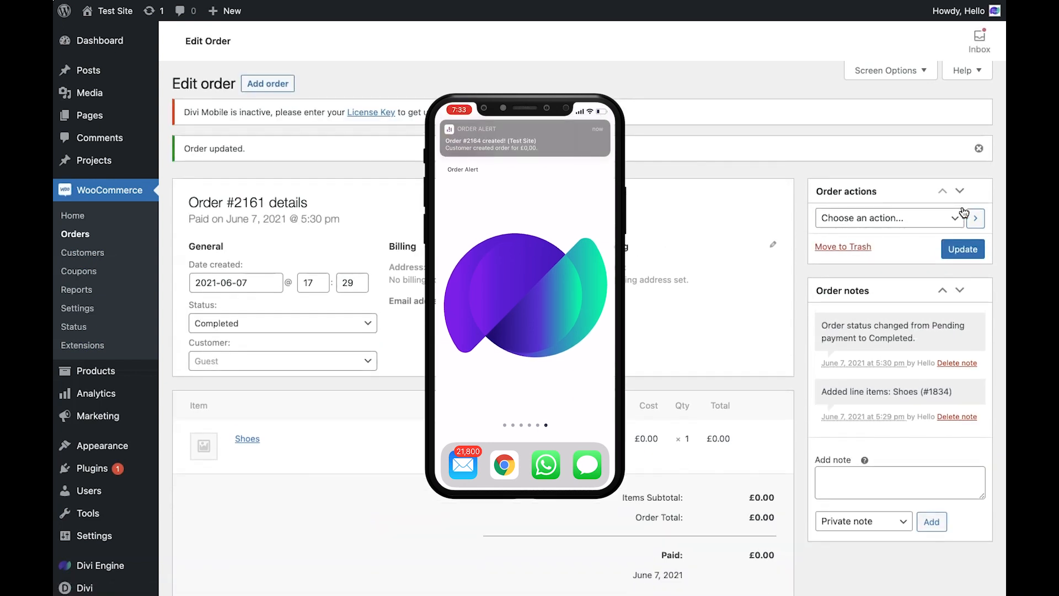
{"action": "left_click", "coordinate": [525, 138]}
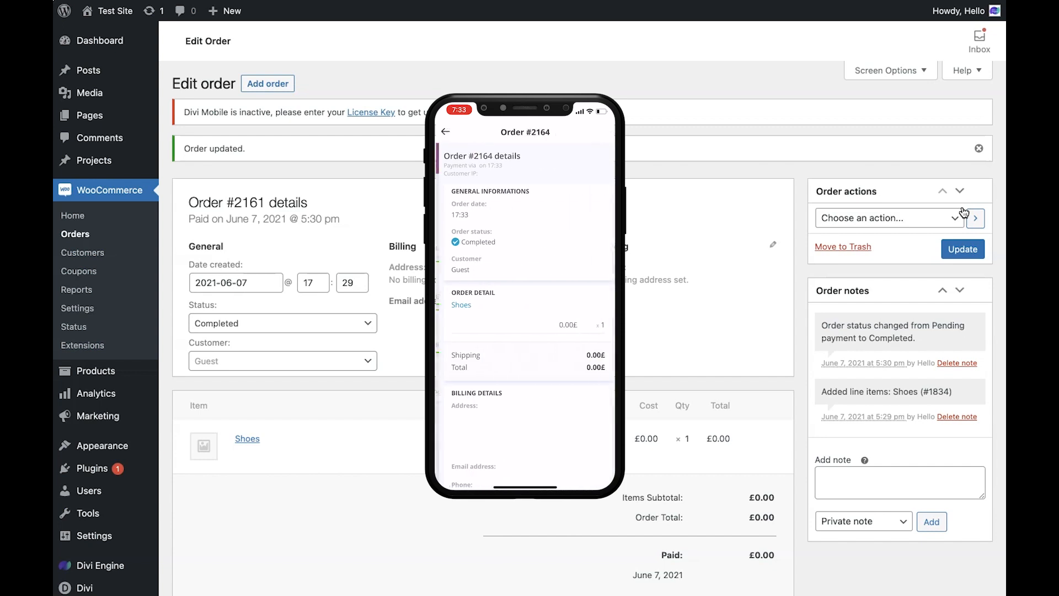